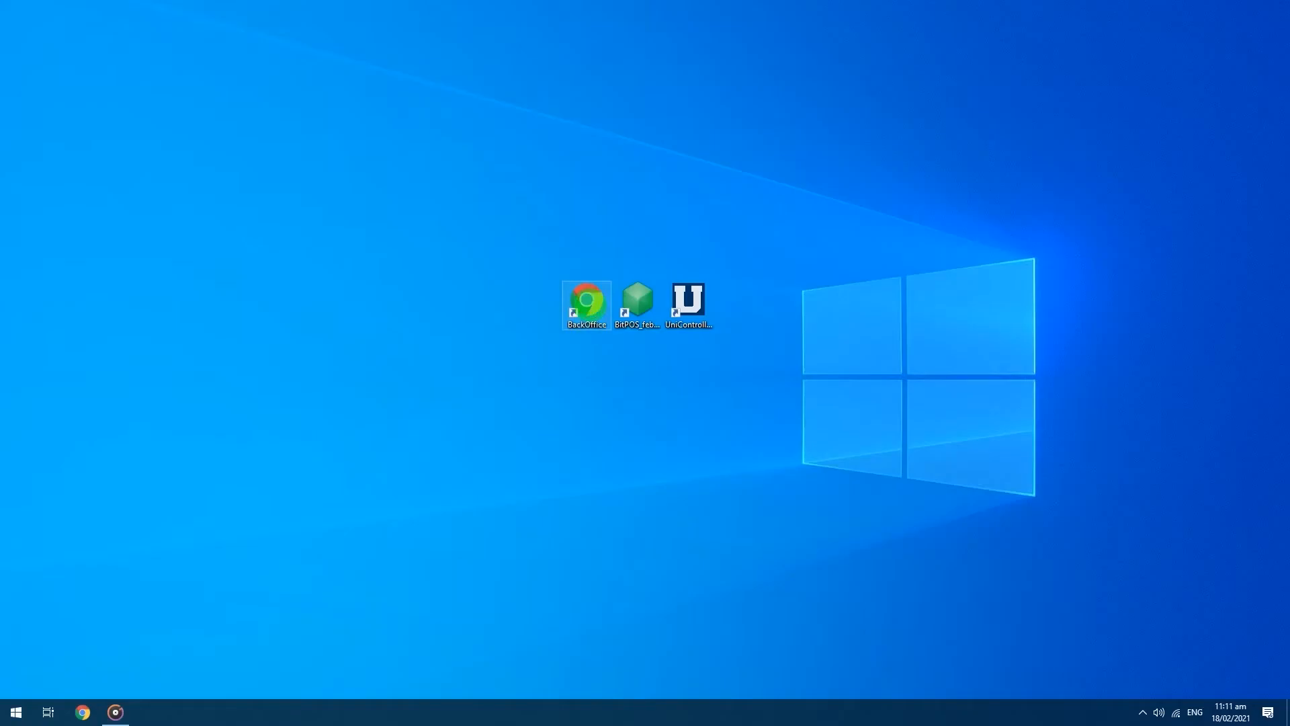
Launch BackOffice from the desktop shortcut and log in as ADMIN to the Items/Inventory page
double_click(586, 299)
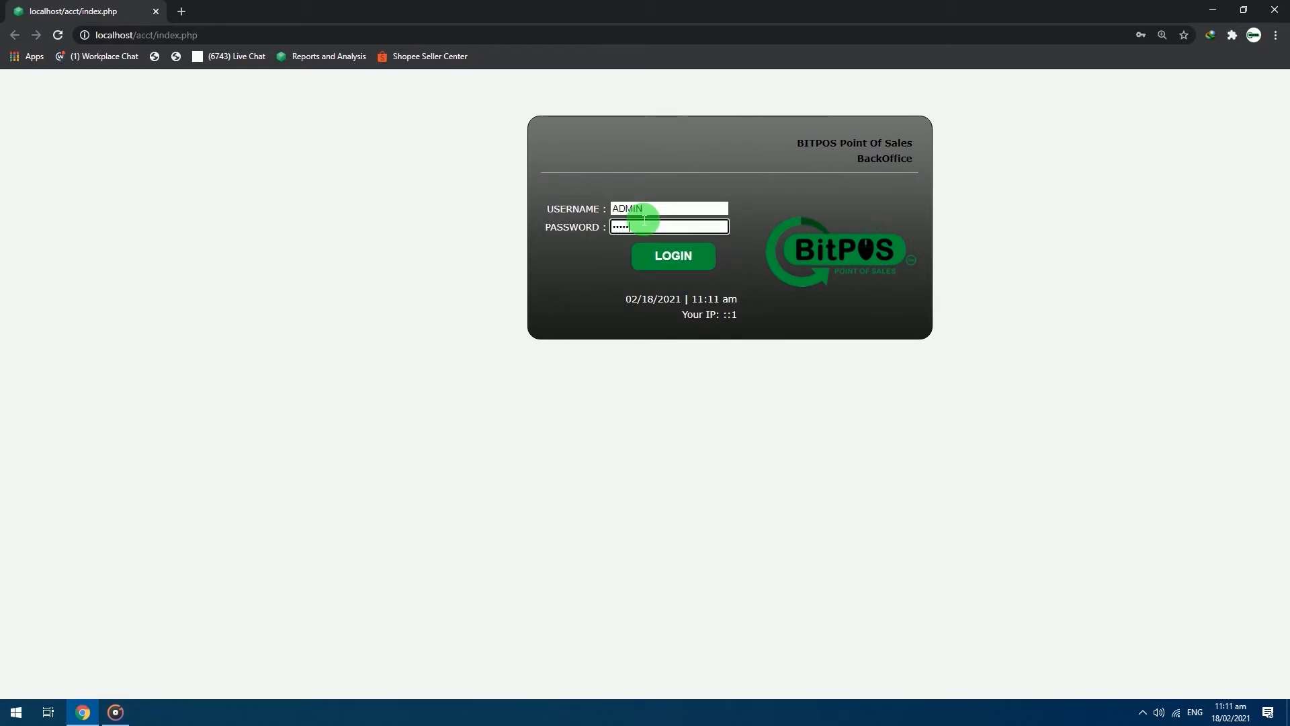
click(672, 256)
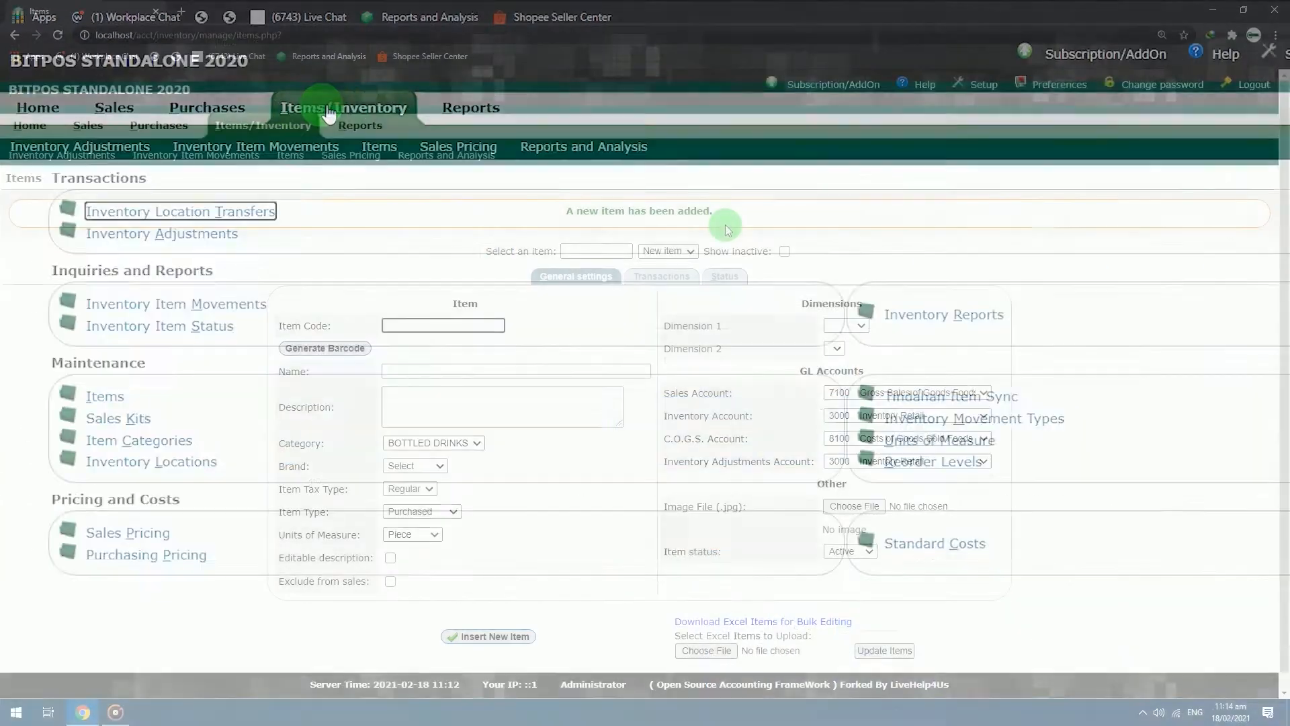
Go to Sales Pricing and enter 'coca' in the Item search field
click(351, 155)
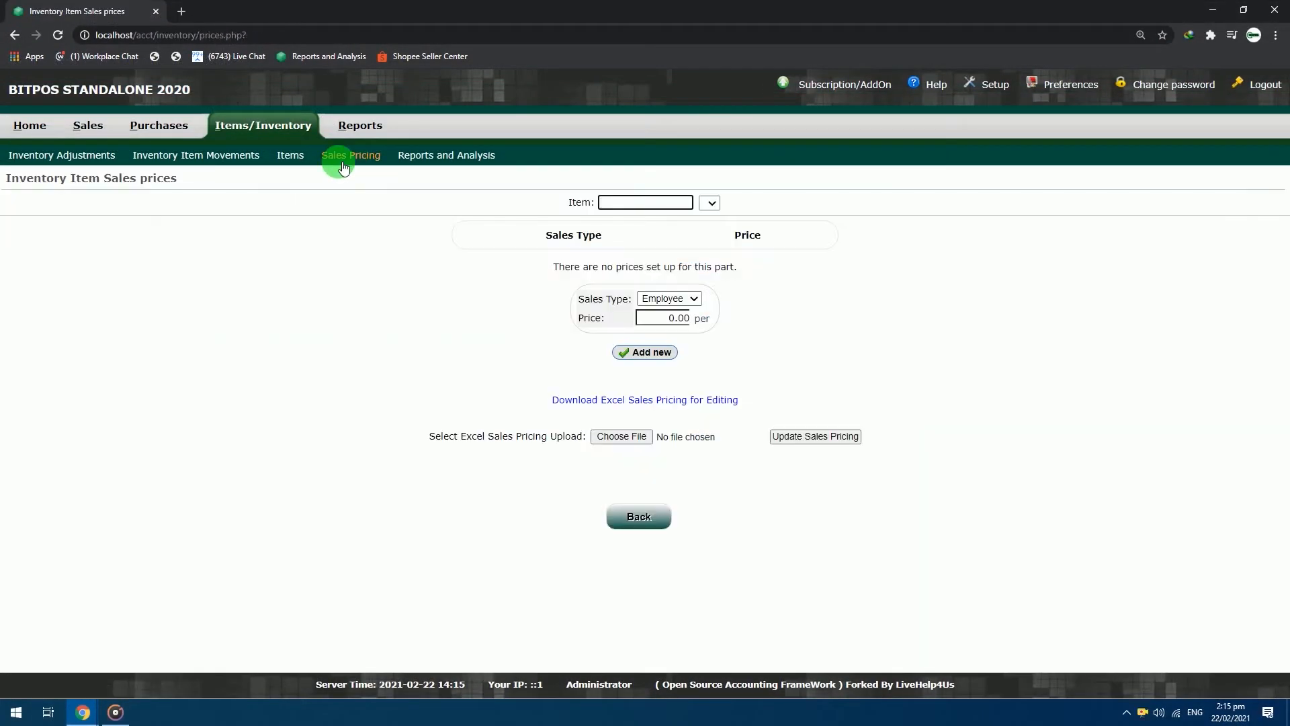
click(643, 203)
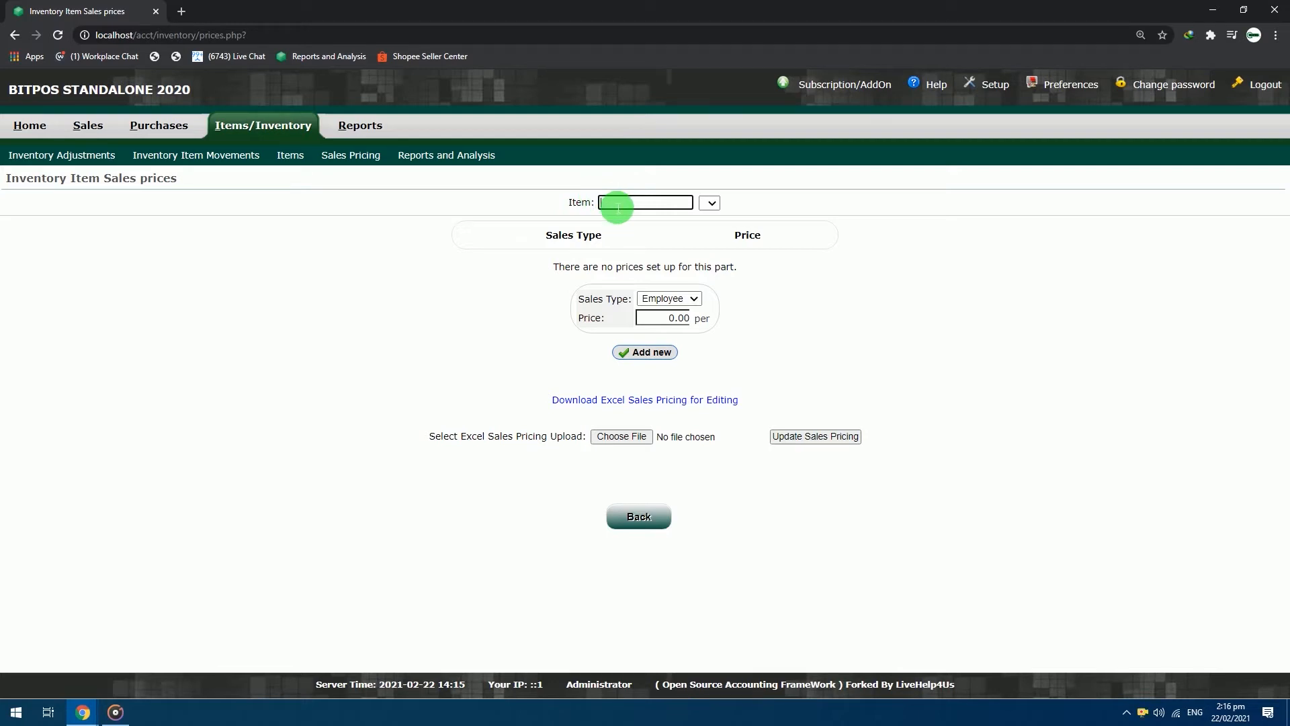
text(co)
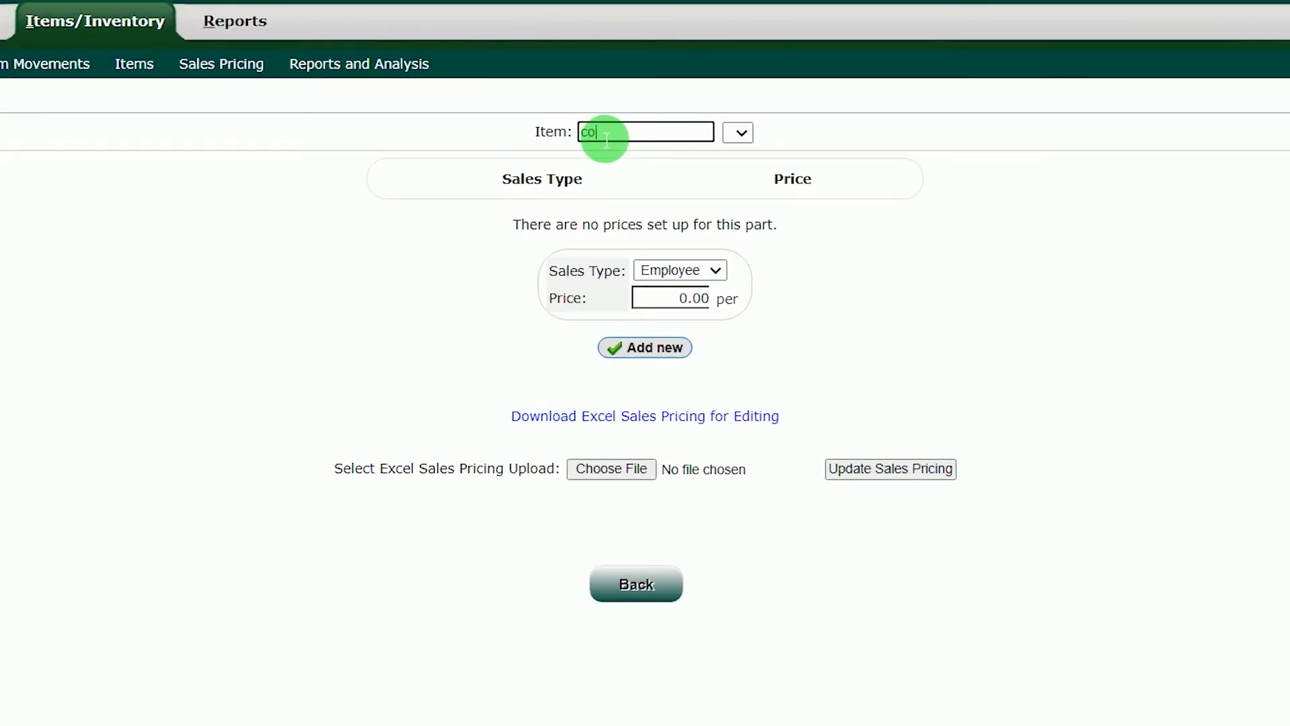
text(ca)
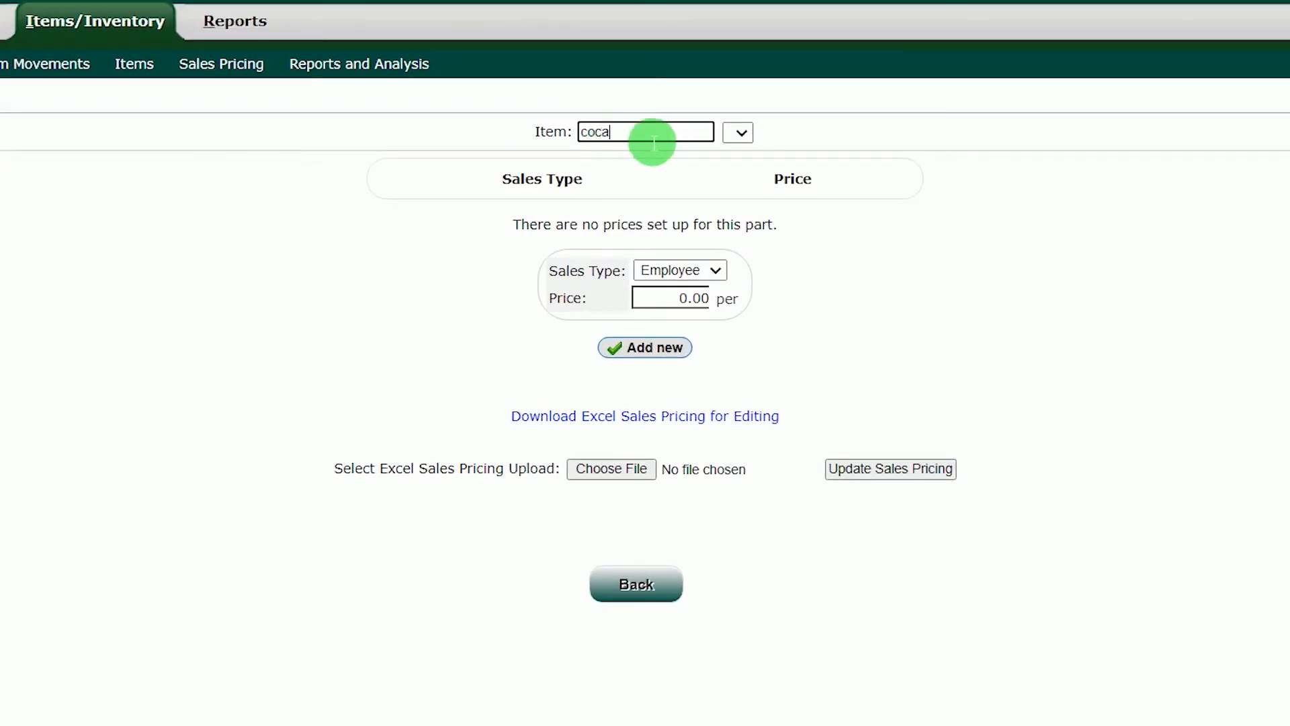
mouse_move(645, 137)
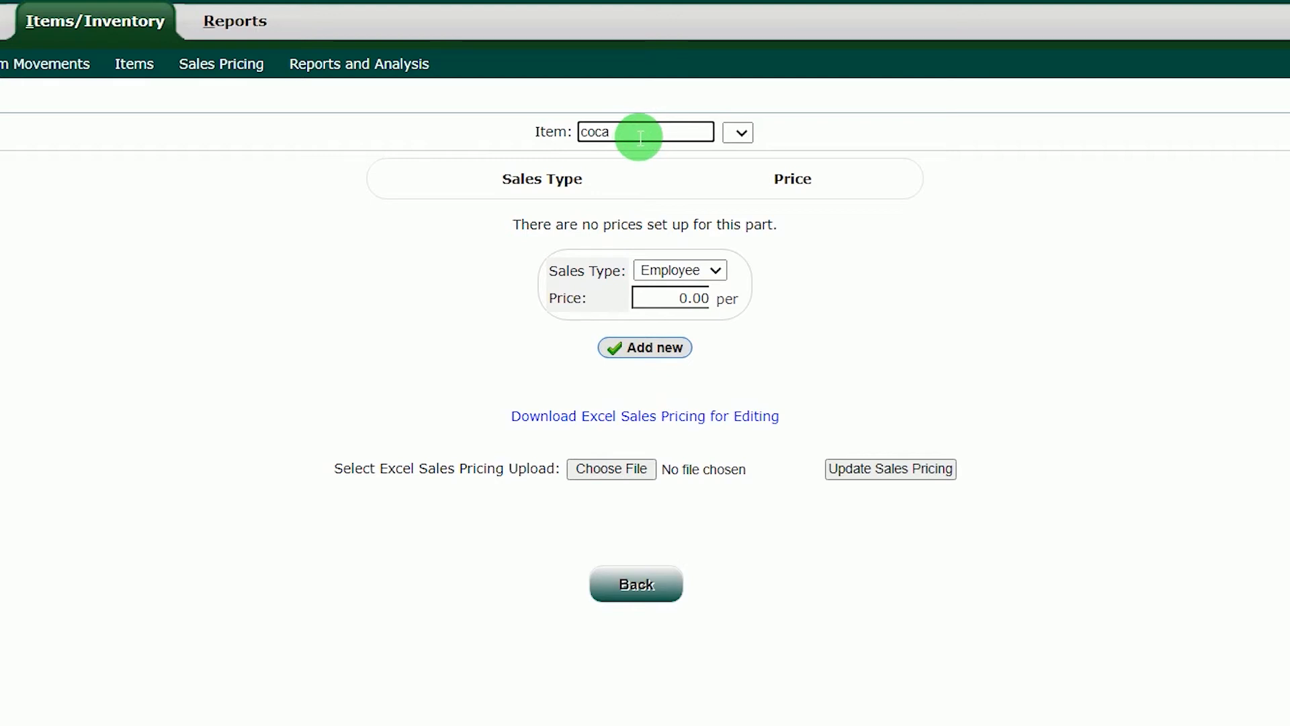
click(738, 131)
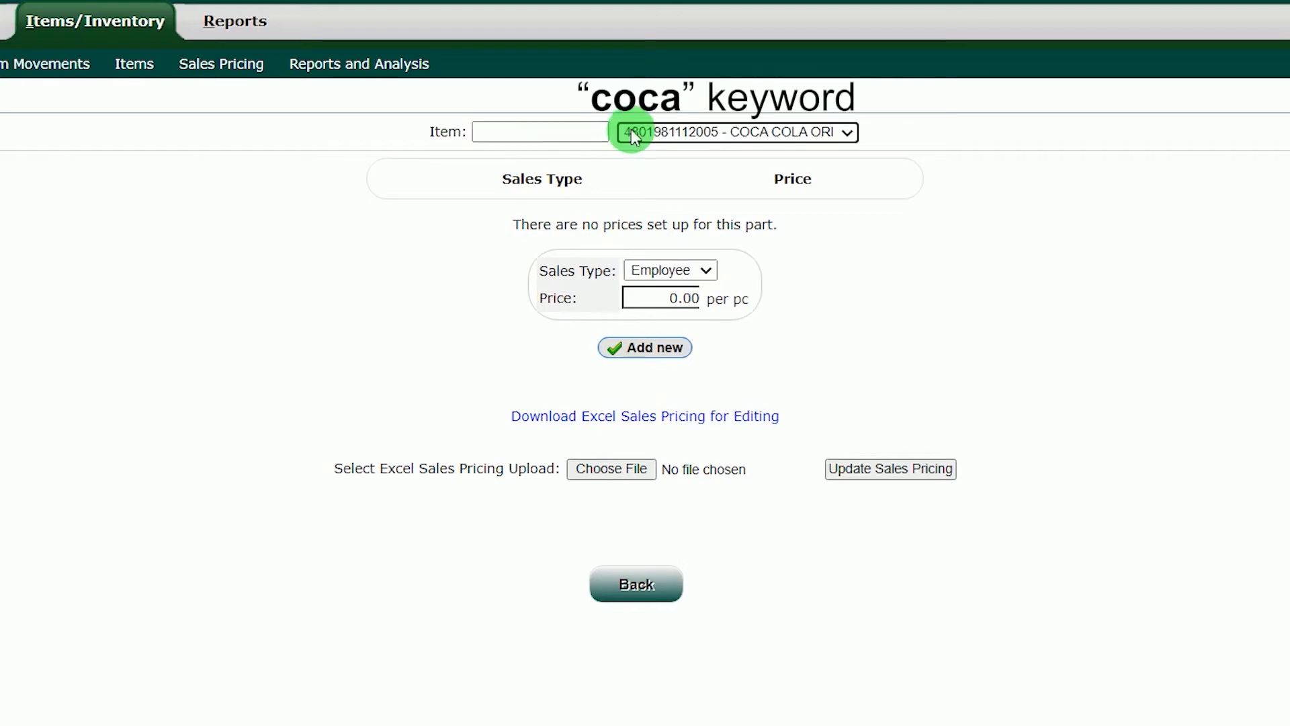
mouse_move(848, 132)
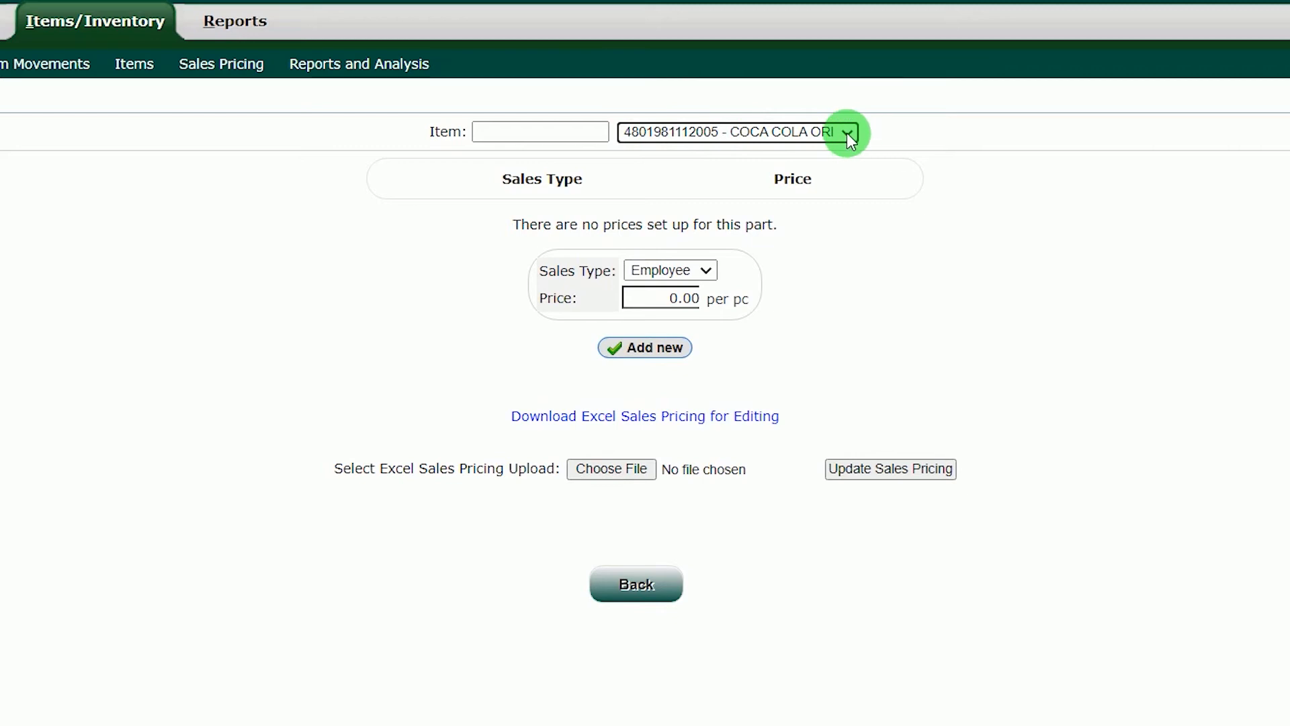
click(847, 132)
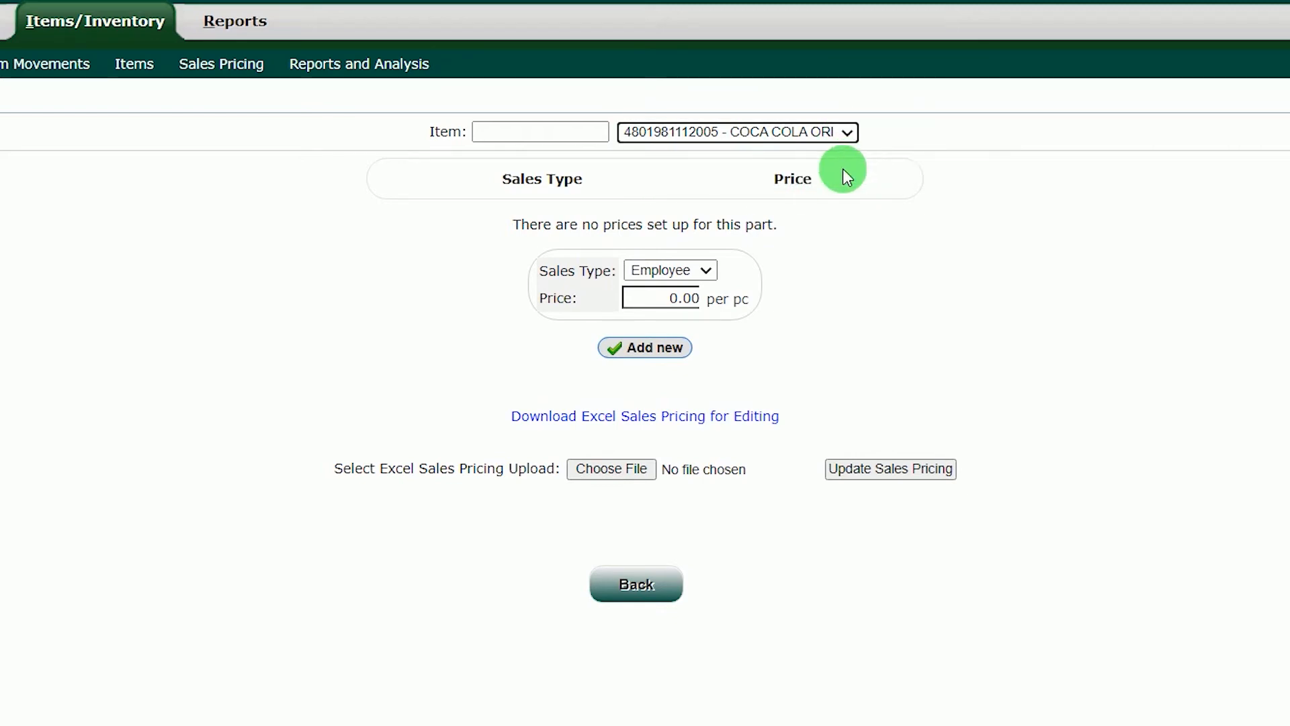
mouse_move(616, 299)
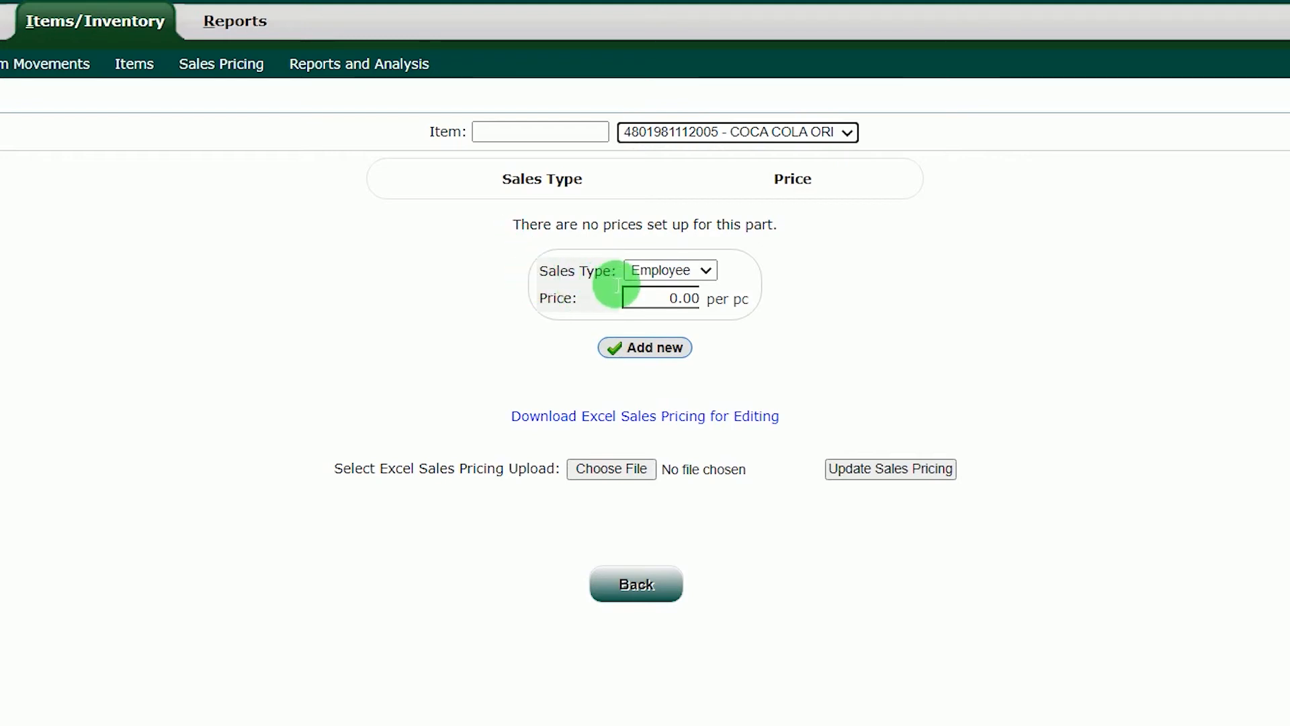
Choose Retail as the sales type for the new price
click(669, 270)
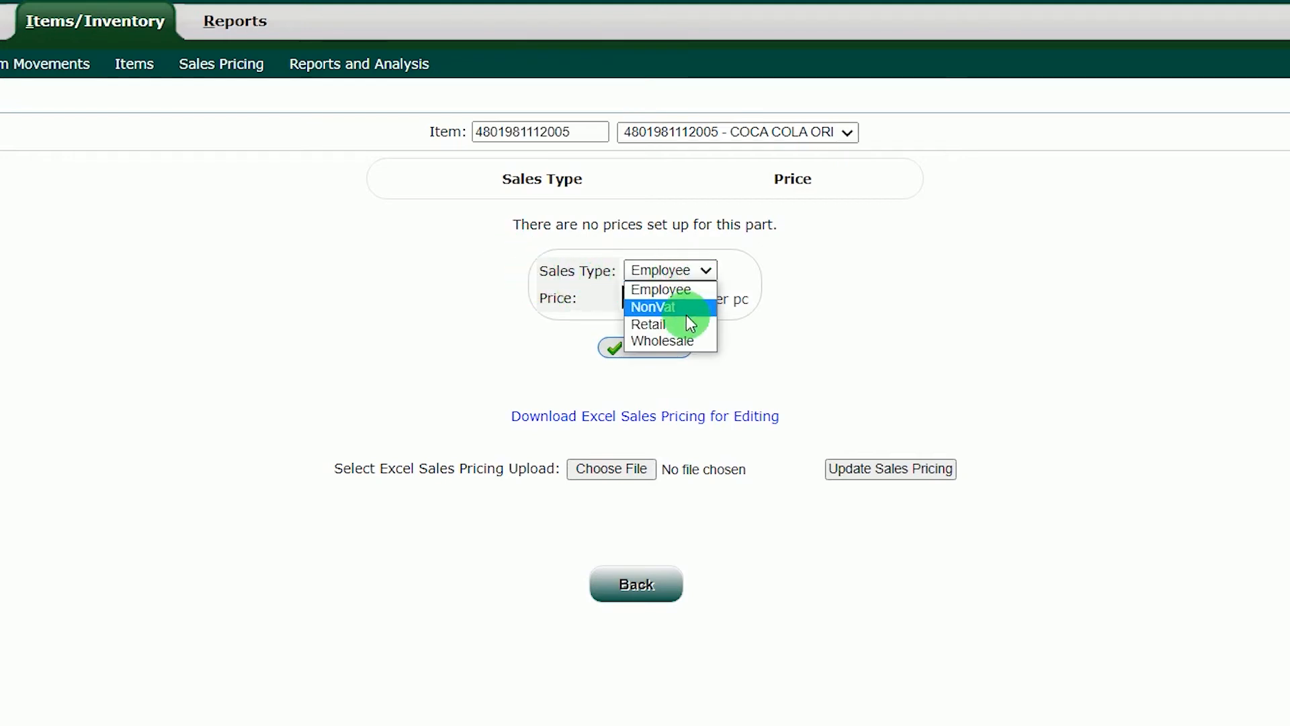
mouse_move(669, 340)
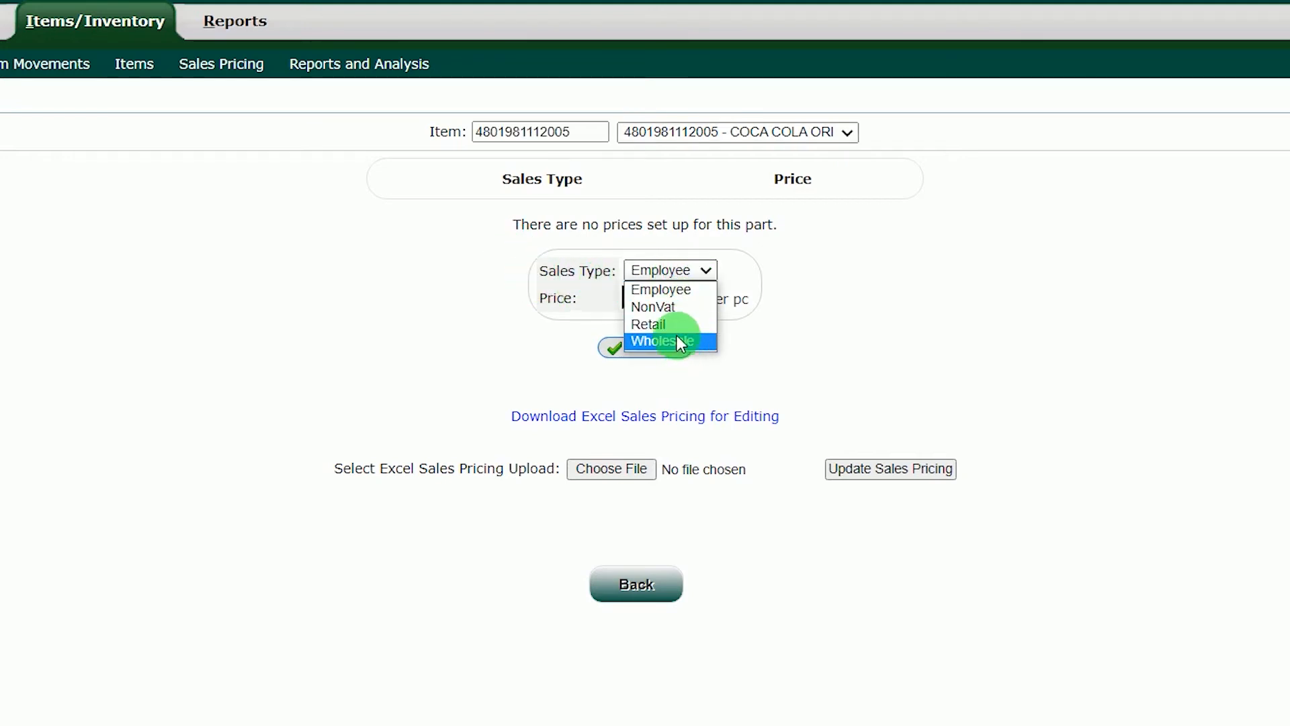
click(646, 323)
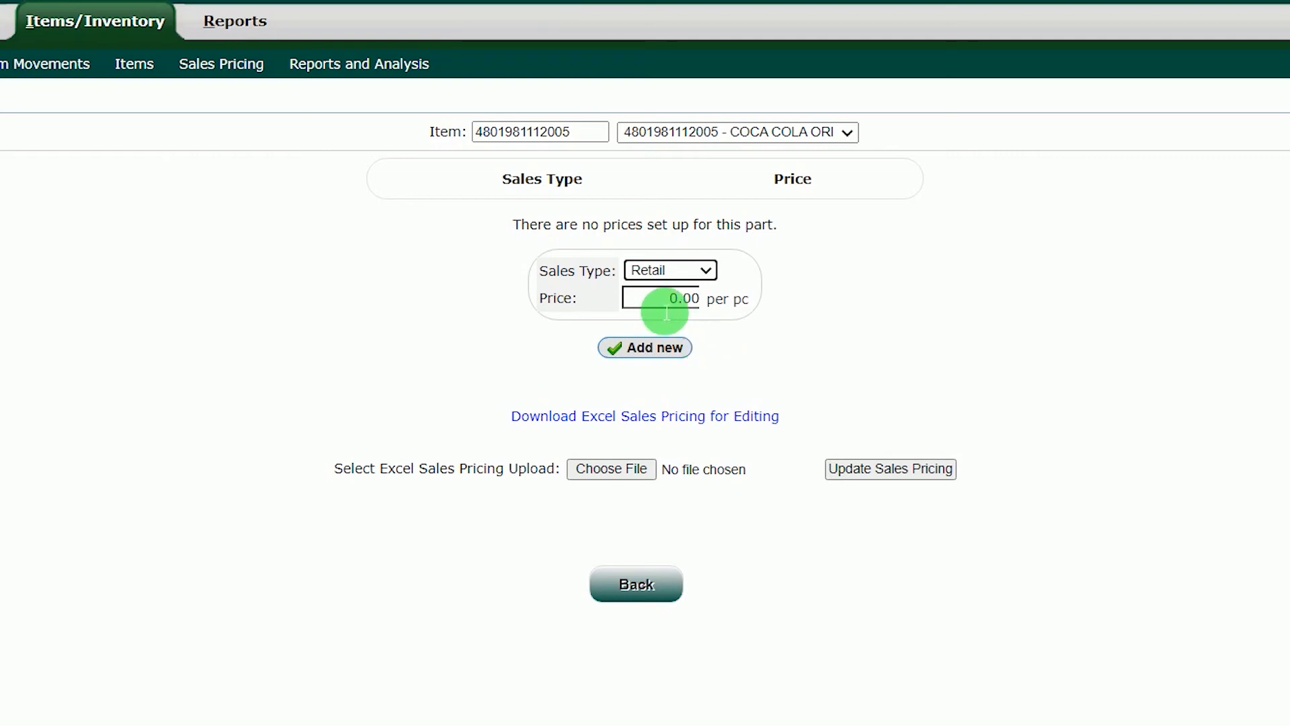
Enter a price of 75 and add it, getting the price-added confirmation
text(75)
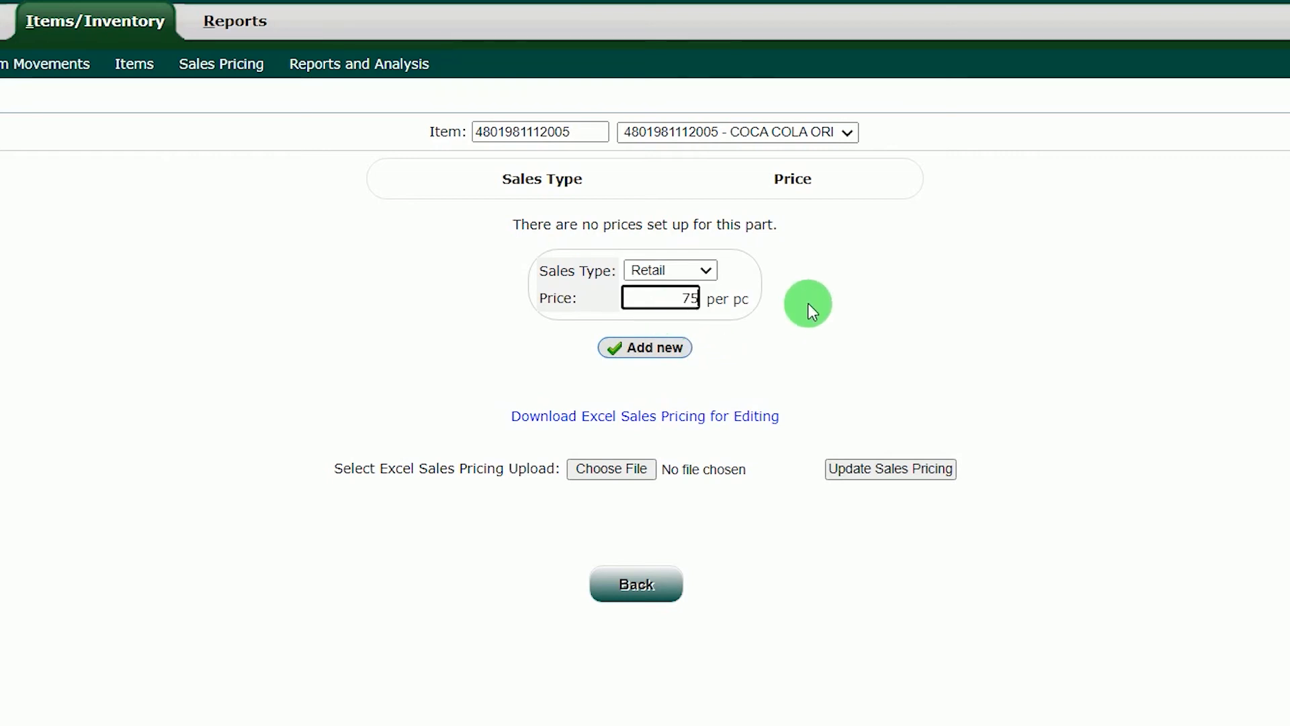
click(644, 347)
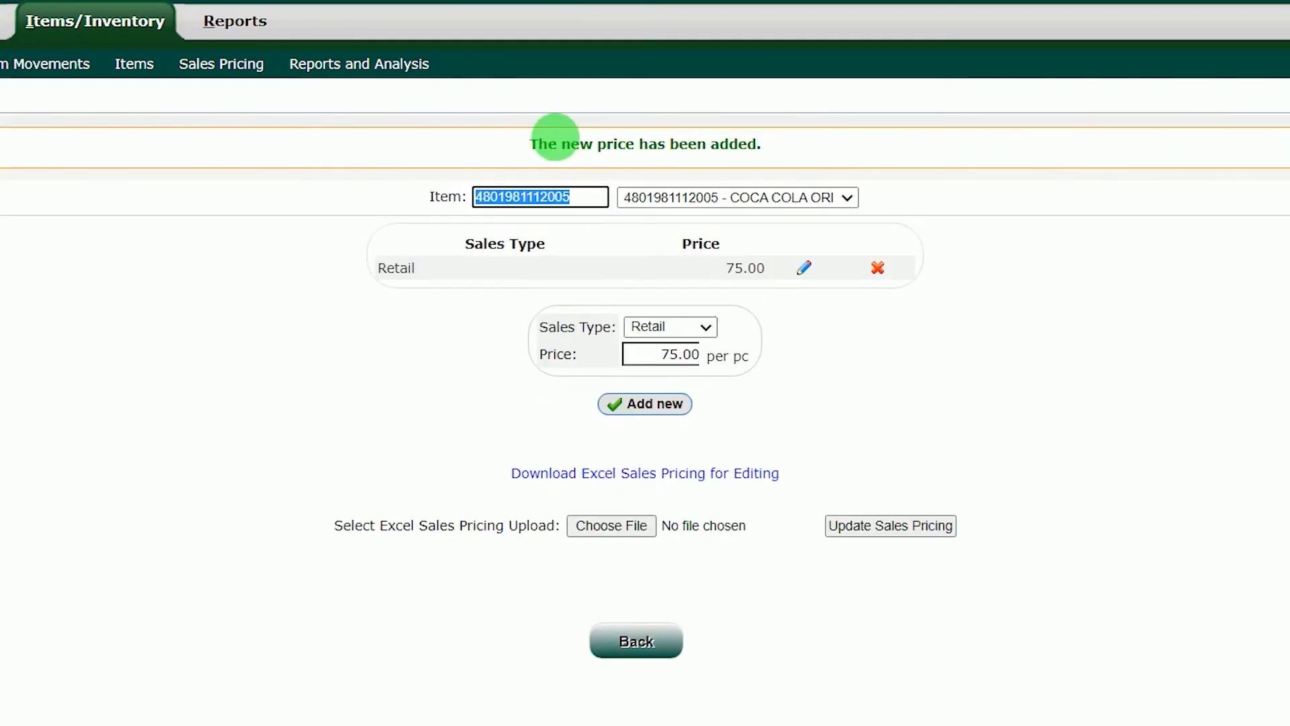
mouse_move(699, 115)
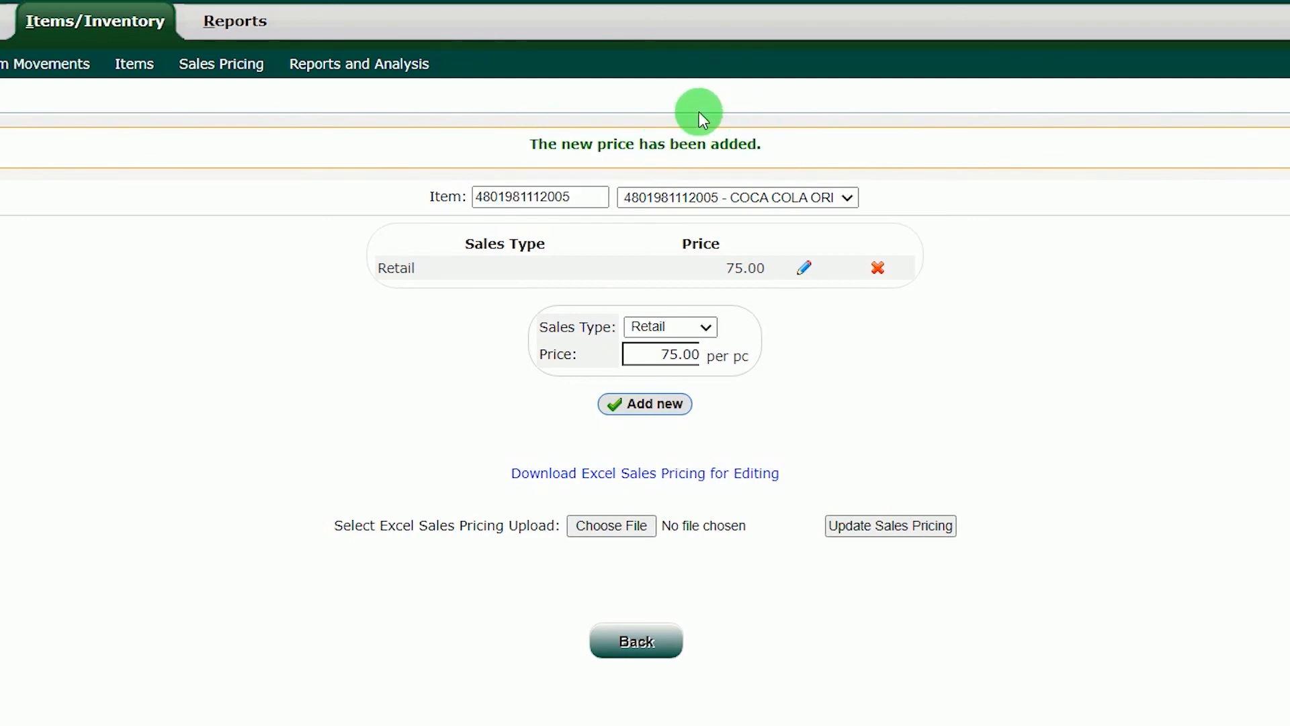
mouse_move(434, 153)
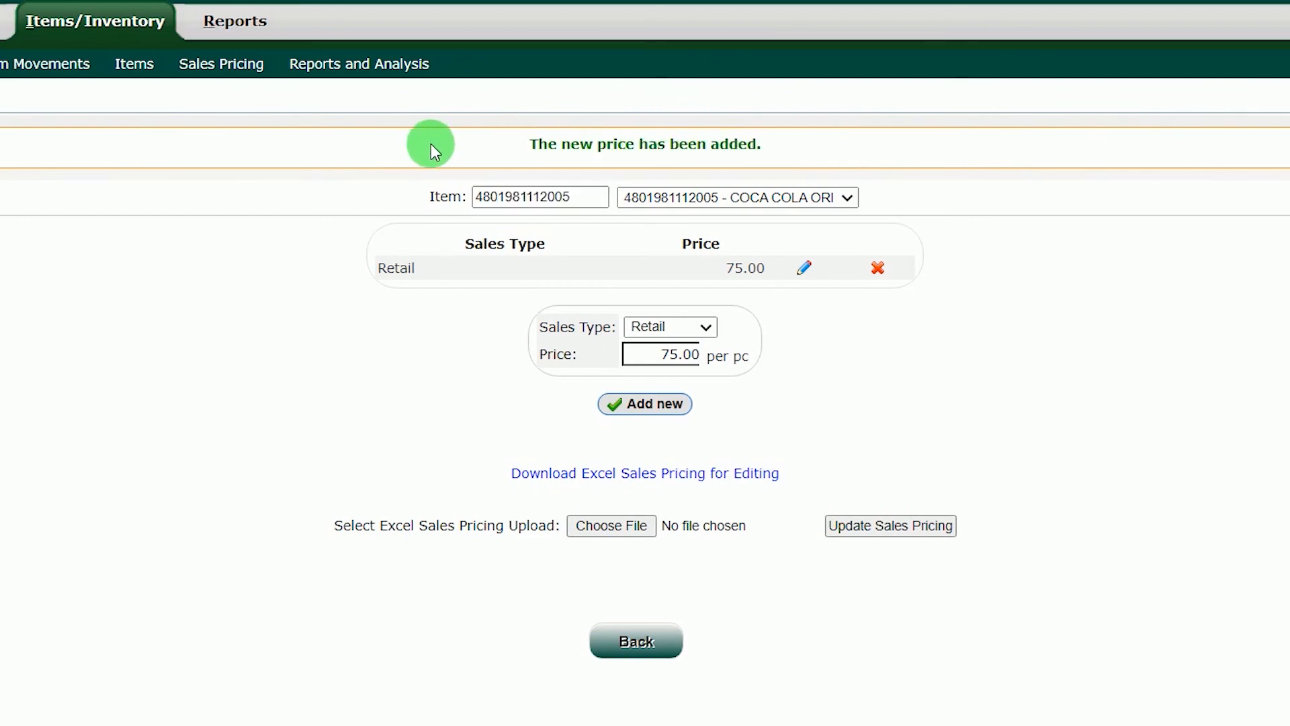